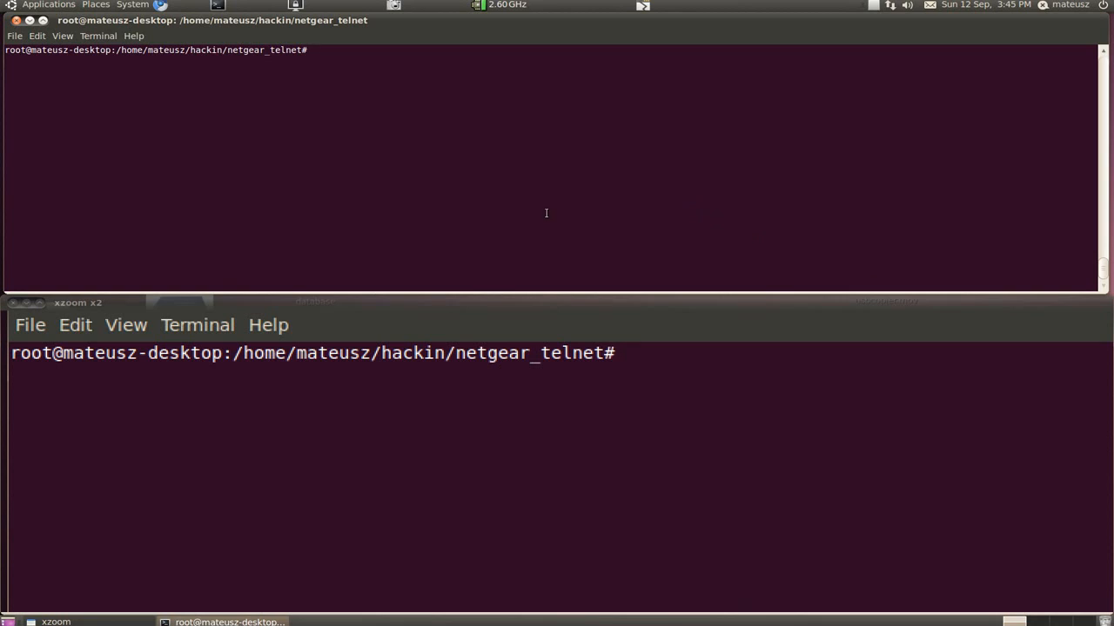
pyautogui.moveTo(485, 202)
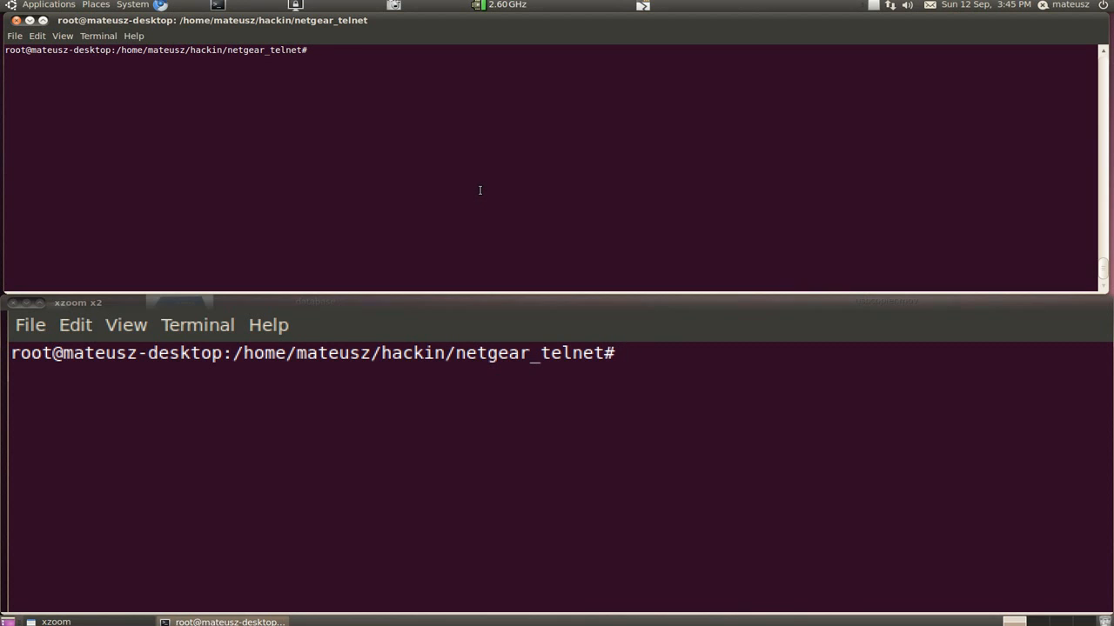
# Step: List the current directory, show telnetenable's usage, and check the routing table with route -n
pyautogui.write('ls')
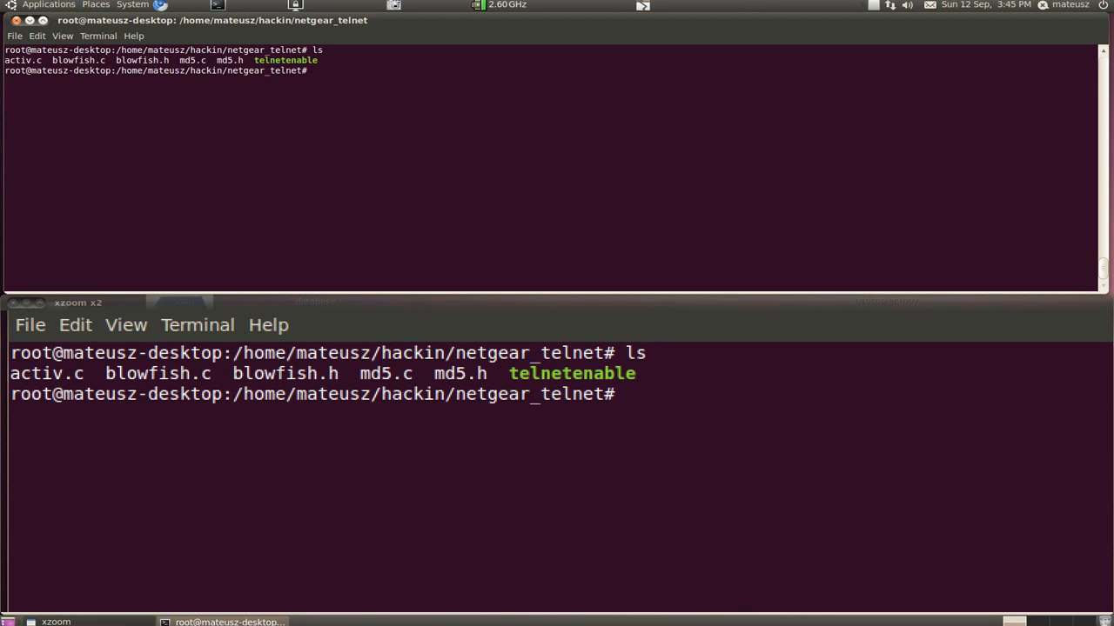
pyautogui.write('./telnetenable')
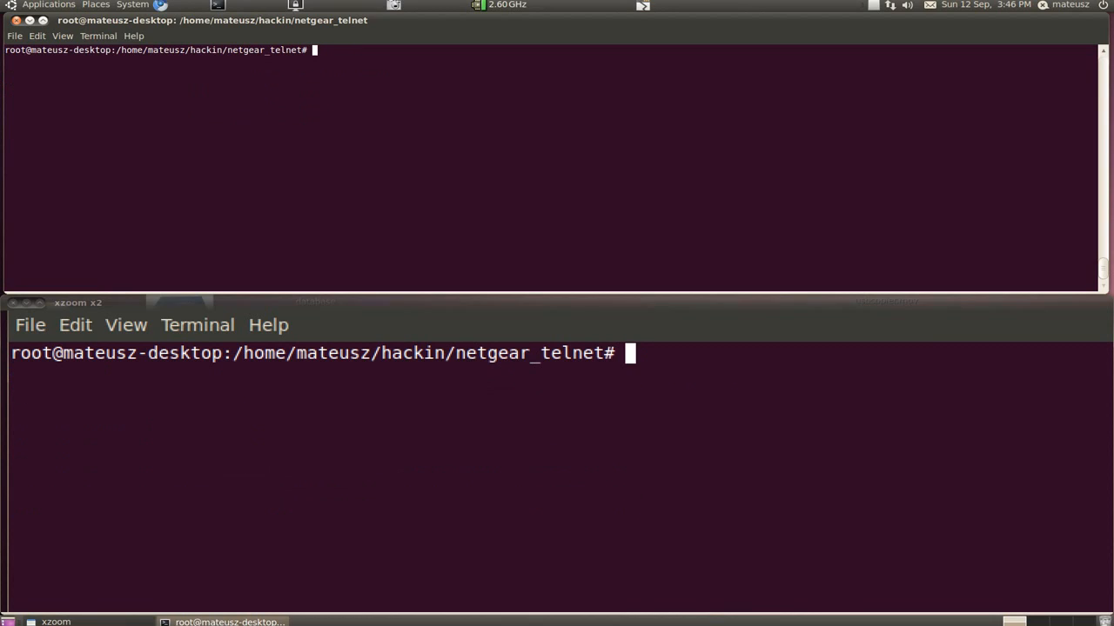
pyautogui.write('route -n')
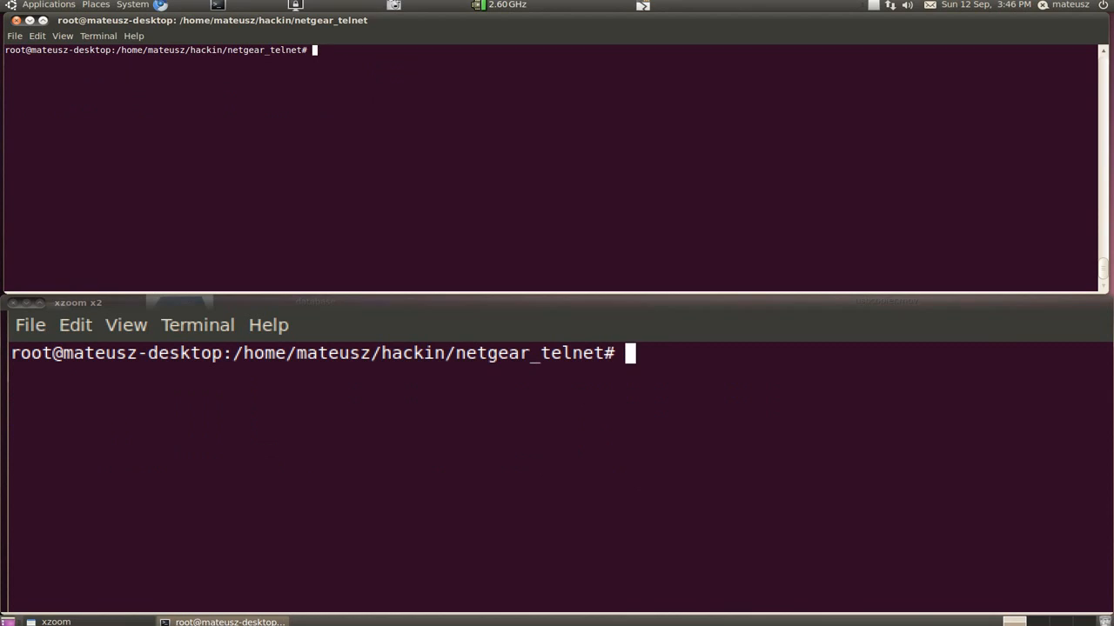
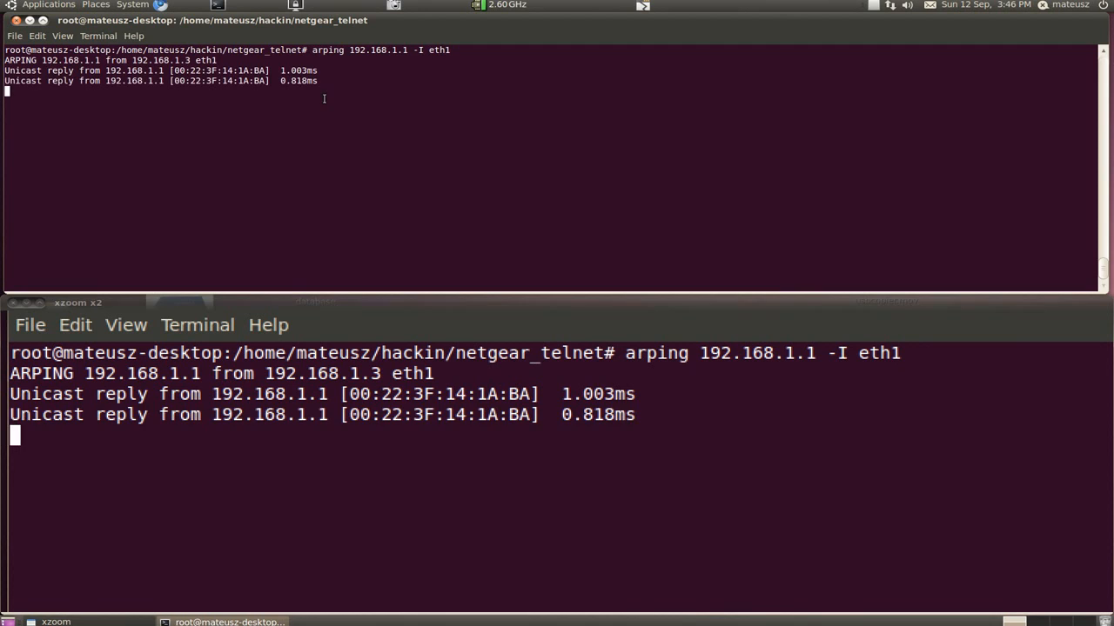
# Step: Probe the router with arping on eth1, stop the probe, and attempt a telnet to 192
pyautogui.press('ctrl+c')
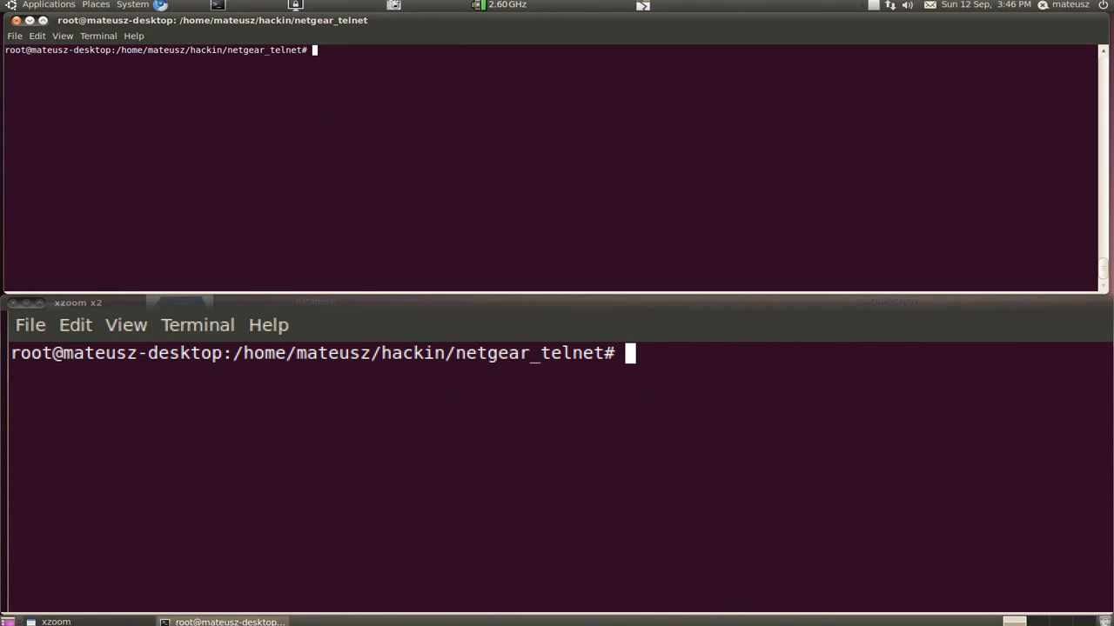
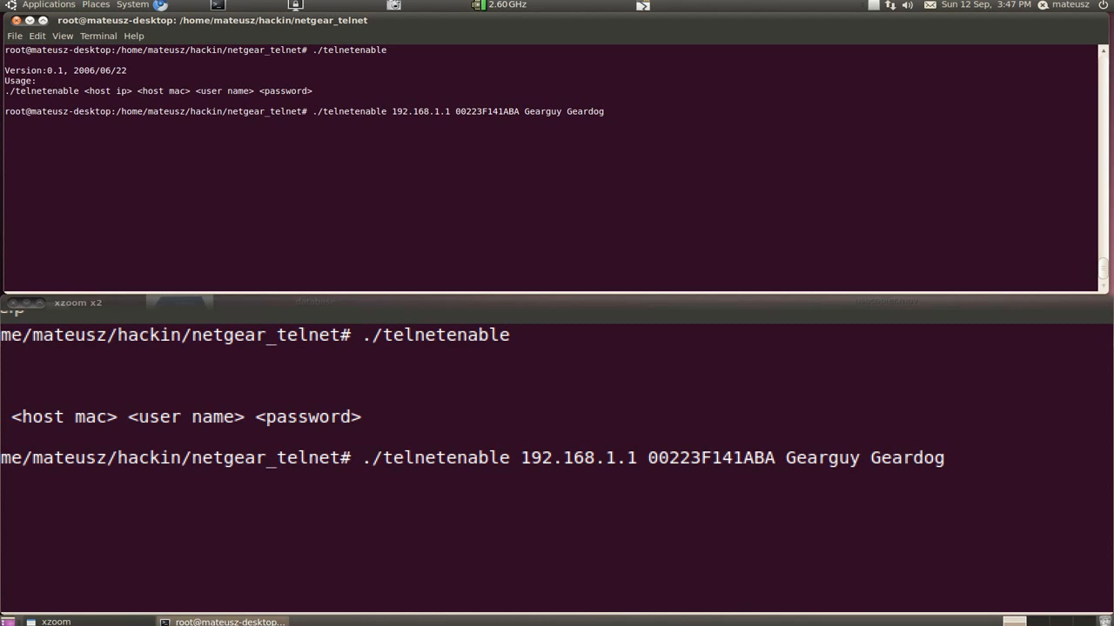
pyautogui.press('Return')
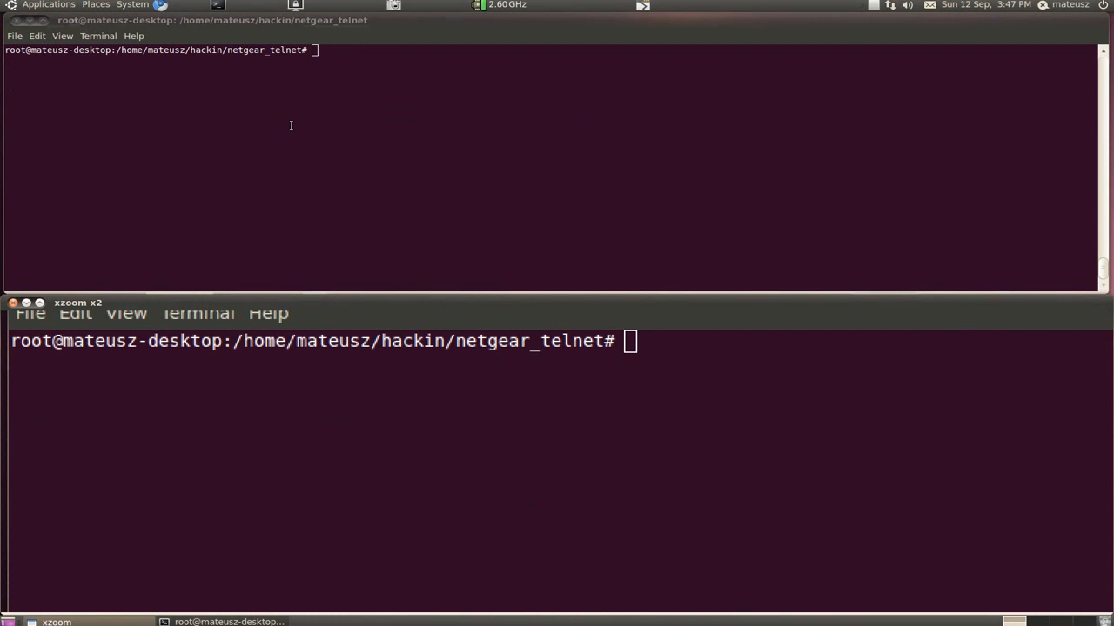
pyautogui.moveTo(405, 104)
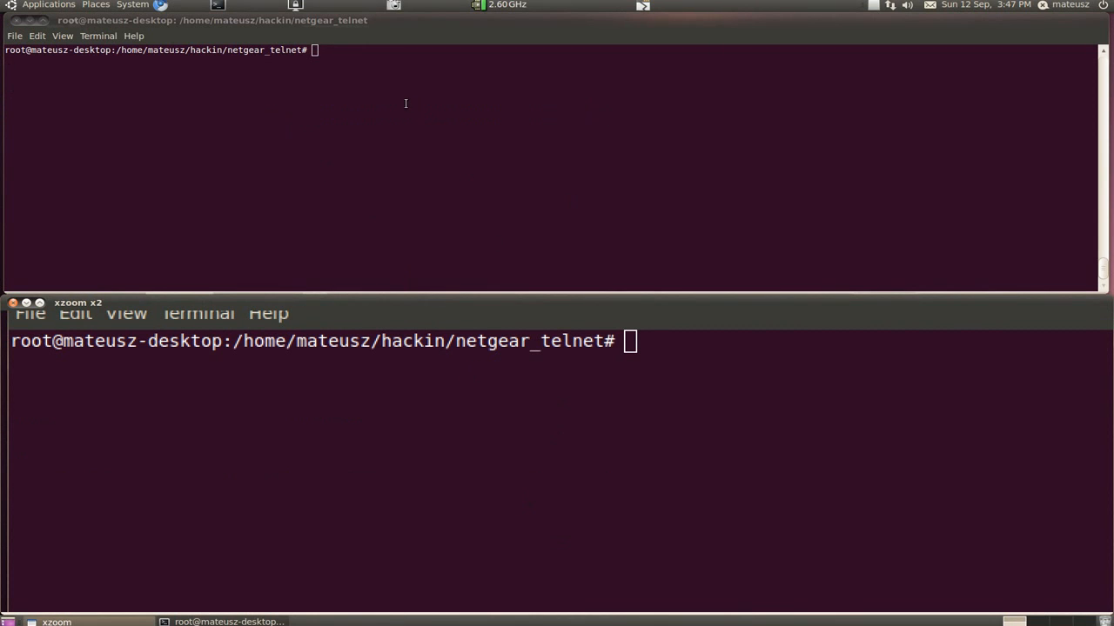
pyautogui.write('tel')
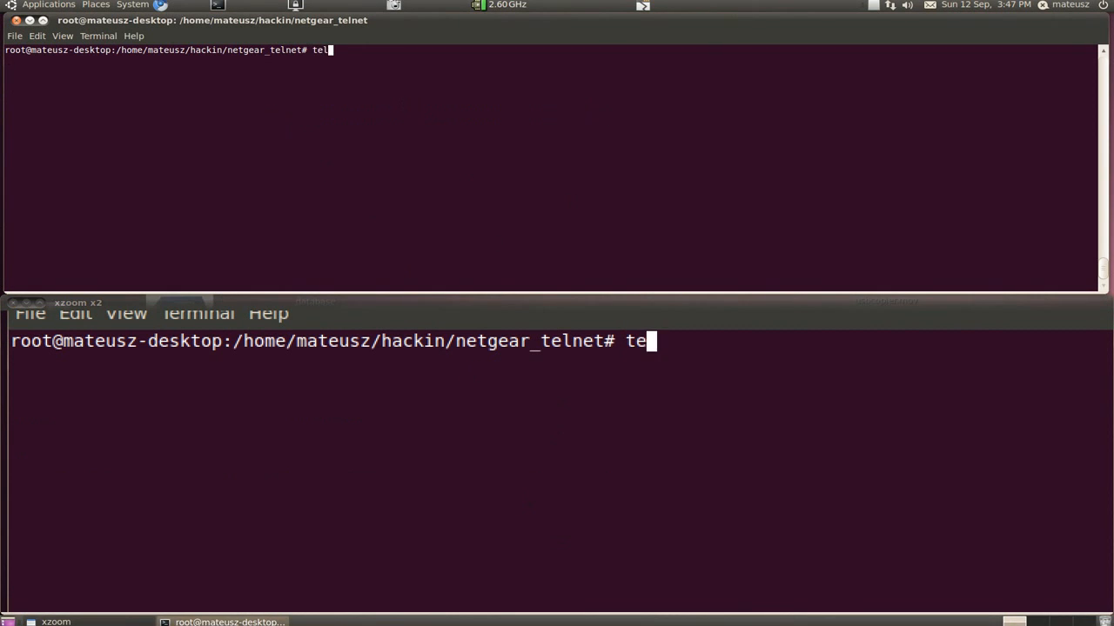
# Step: Telnet to 192.168.1.1 and list the BusyBox shell's root directory with ls
pyautogui.write('net 192.168.1.1')
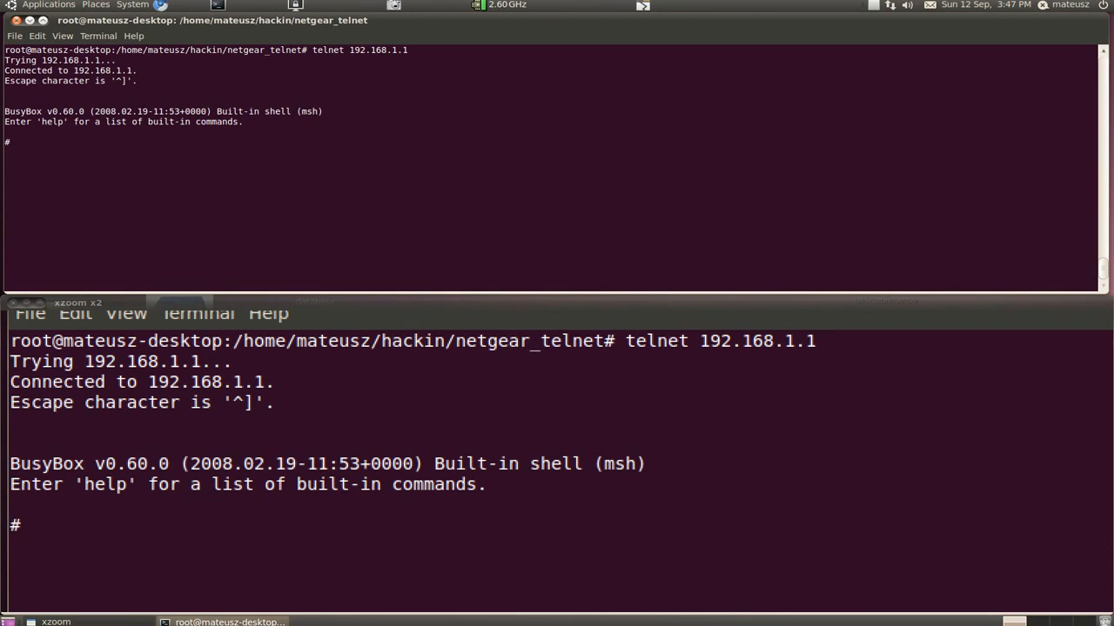
pyautogui.write('l')
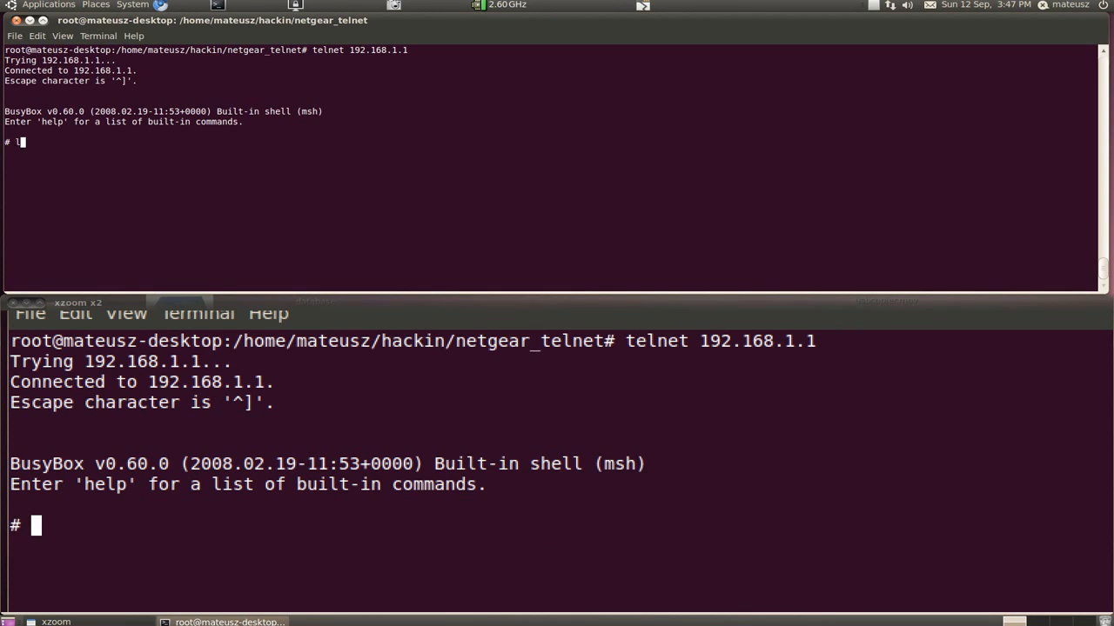
pyautogui.write('ls')
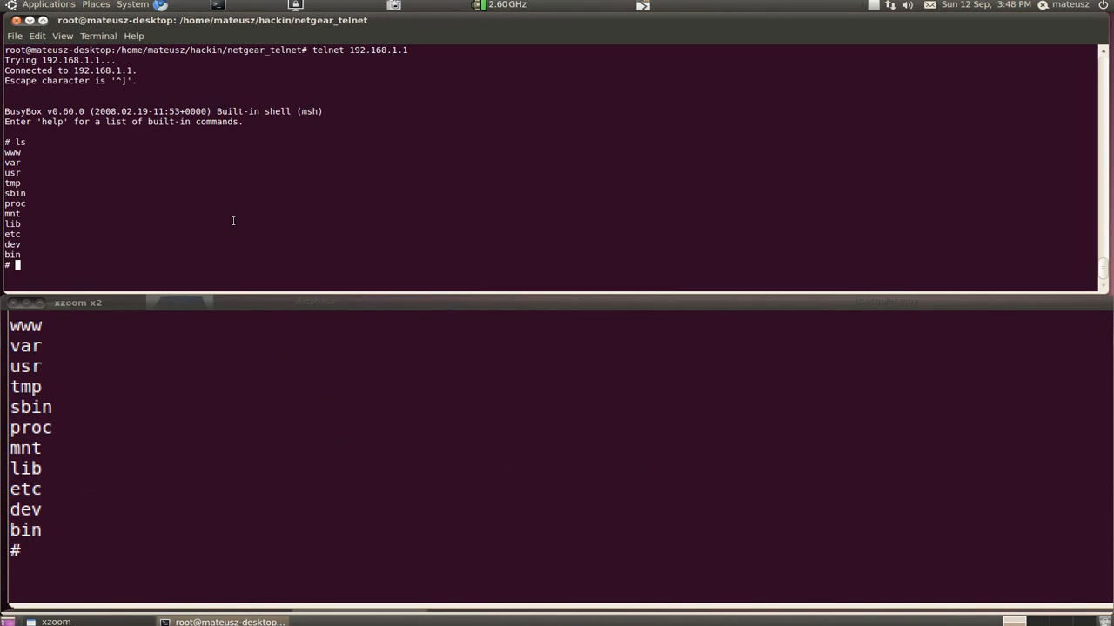
# Step: Change into the router's etc directory to list resolv.conf, ppp, ld.so.conf and ld.so.cache
pyautogui.write('cd')
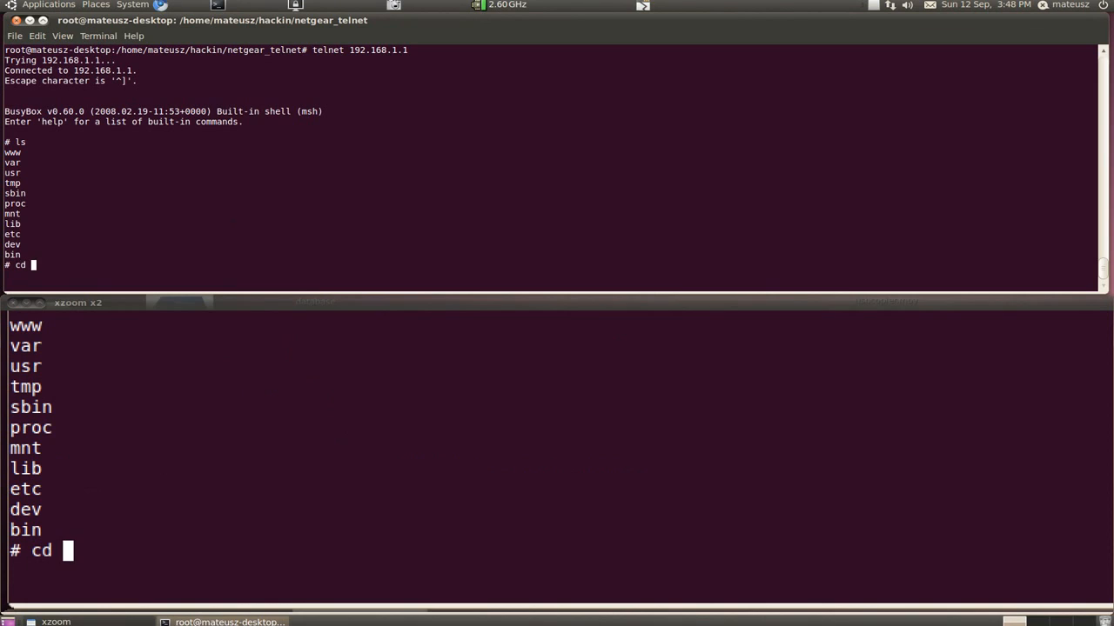
pyautogui.write('etc')
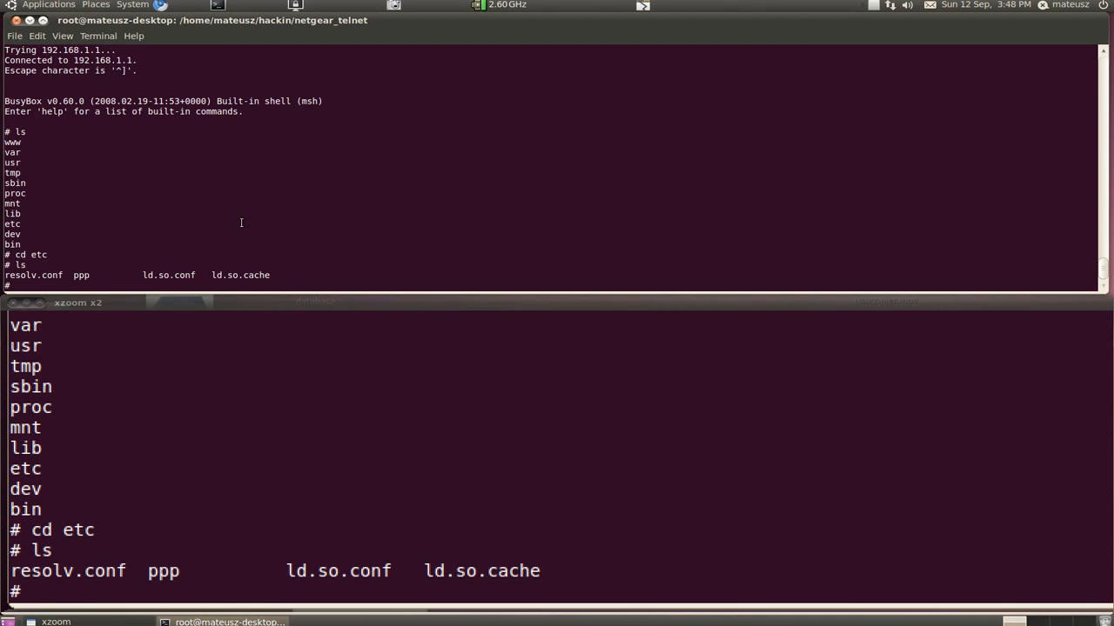
pyautogui.moveTo(563, 156)
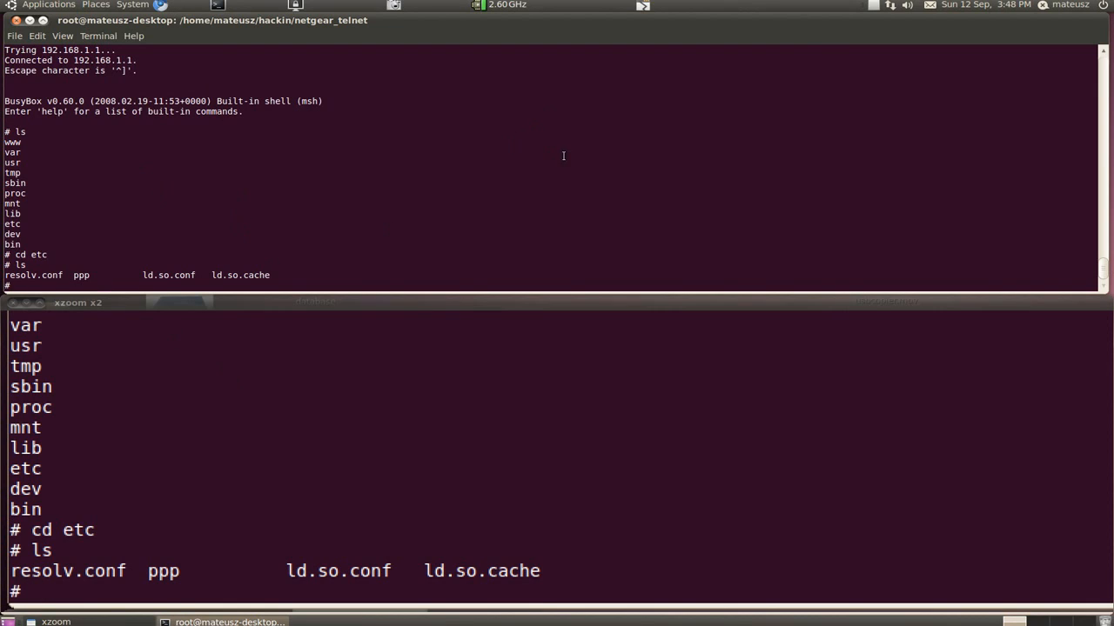